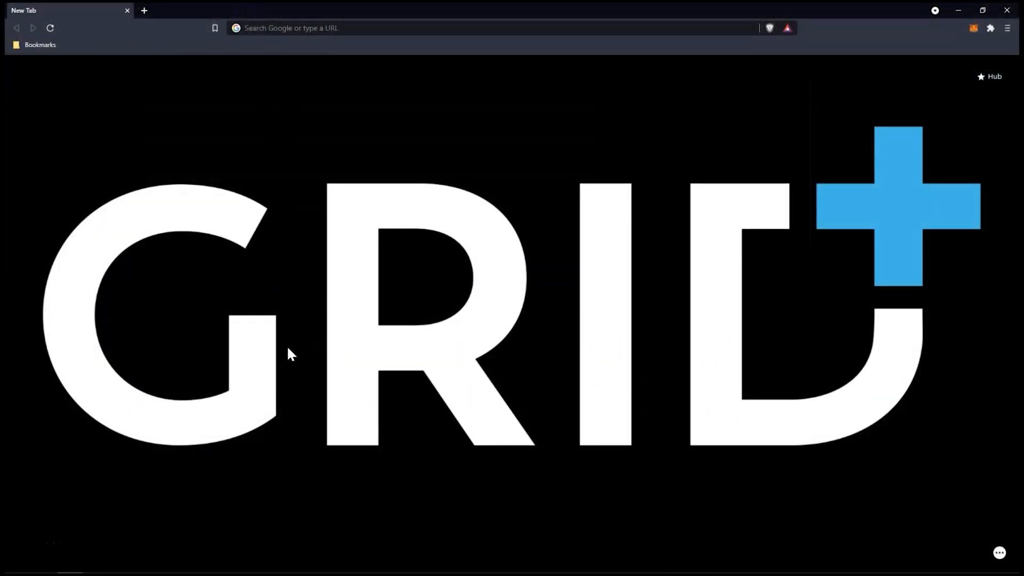
Go to wallet.gridplus.io in the browser address bar
{"action": "left_click", "coordinate": [303, 28]}
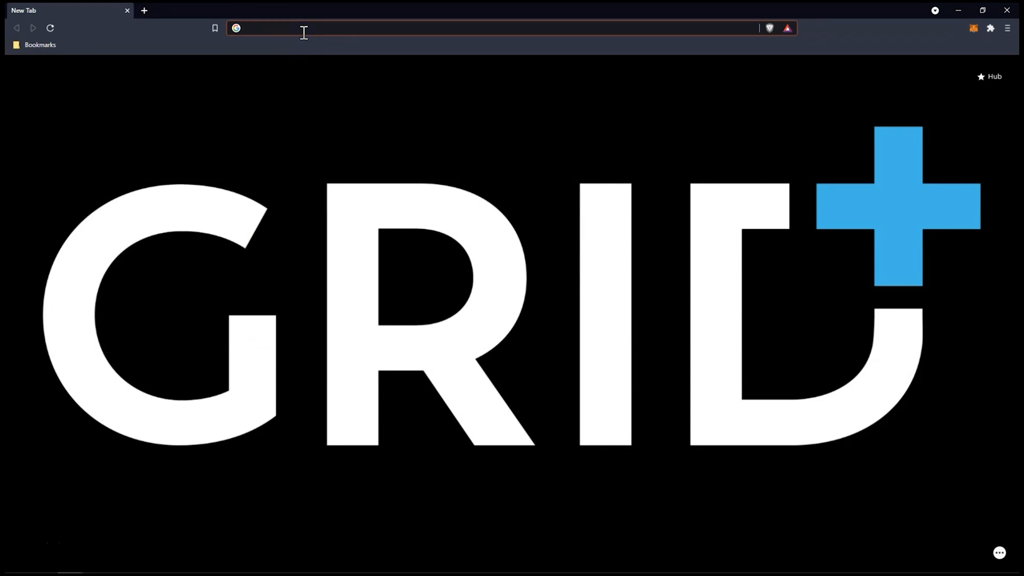
{"action": "type", "text": "wallet.grid"}
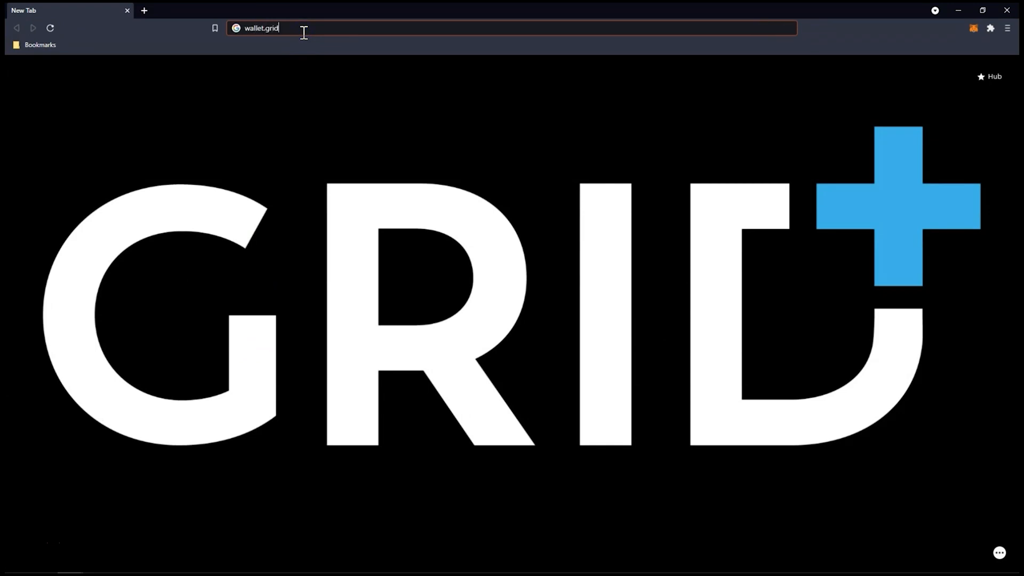
{"action": "key", "text": "Enter"}
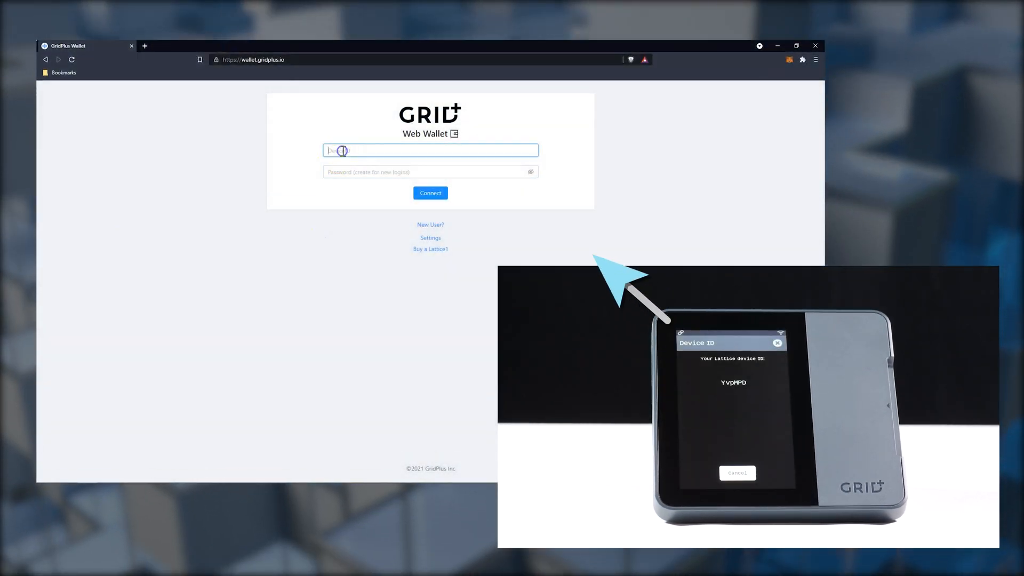
Enter the Lattice device ID and password, then connect to the Lattice
{"action": "type", "text": "Yvp"}
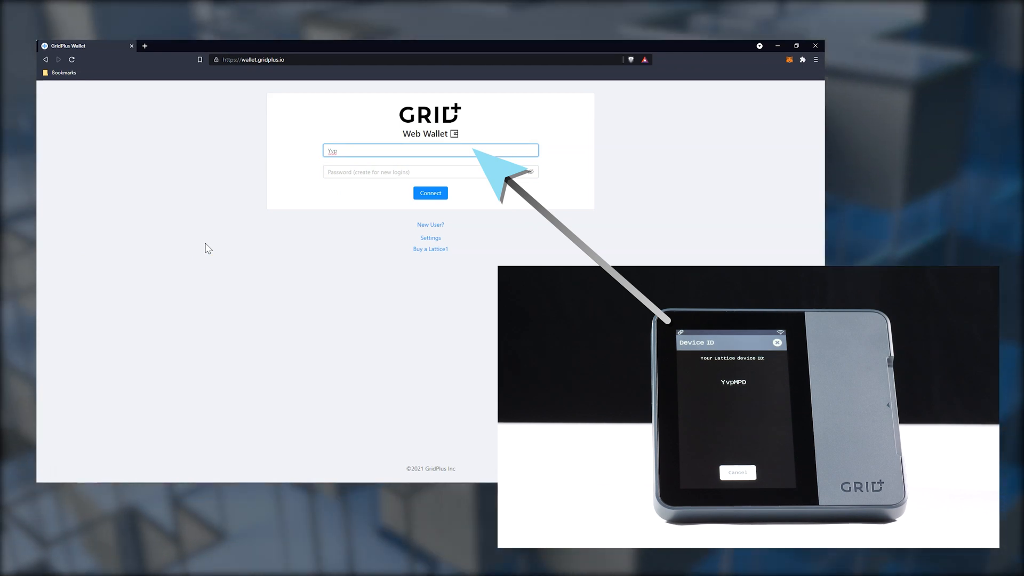
{"action": "type", "text": "MPD"}
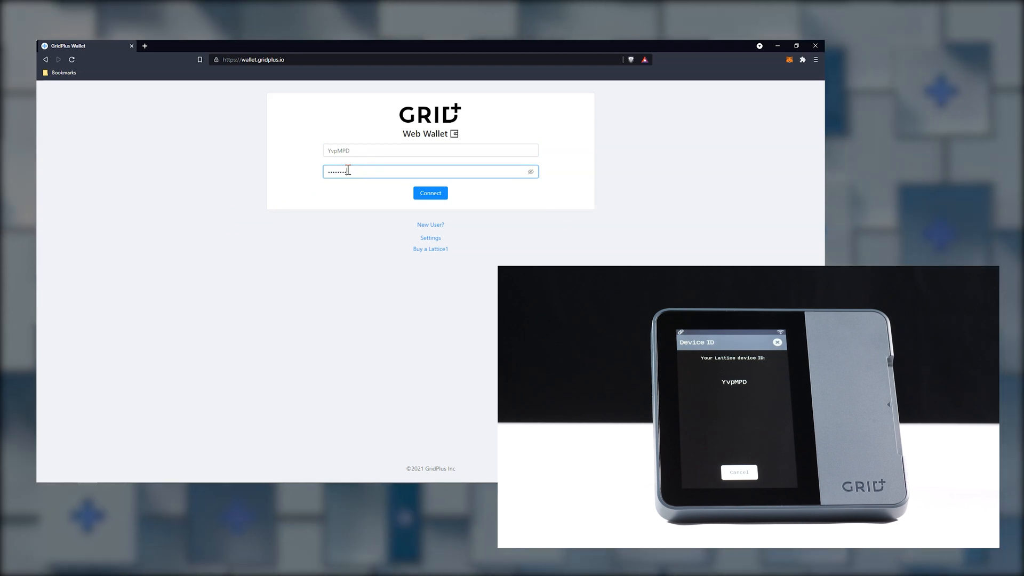
{"action": "left_click", "coordinate": [430, 193]}
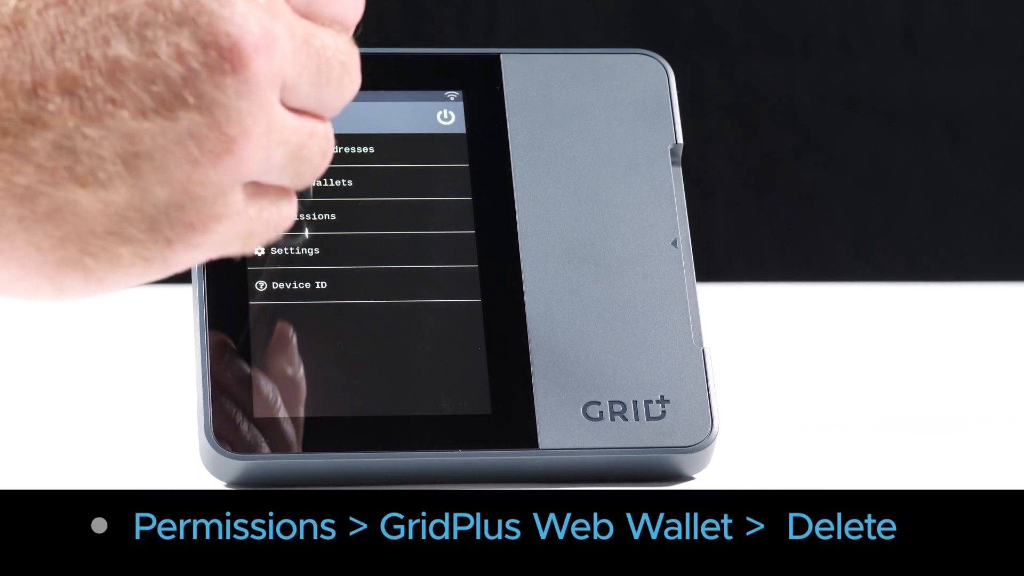
On the Lattice1, open Permissions and select the GridPlus Web Wallet entry
{"action": "left_click", "coordinate": [315, 215]}
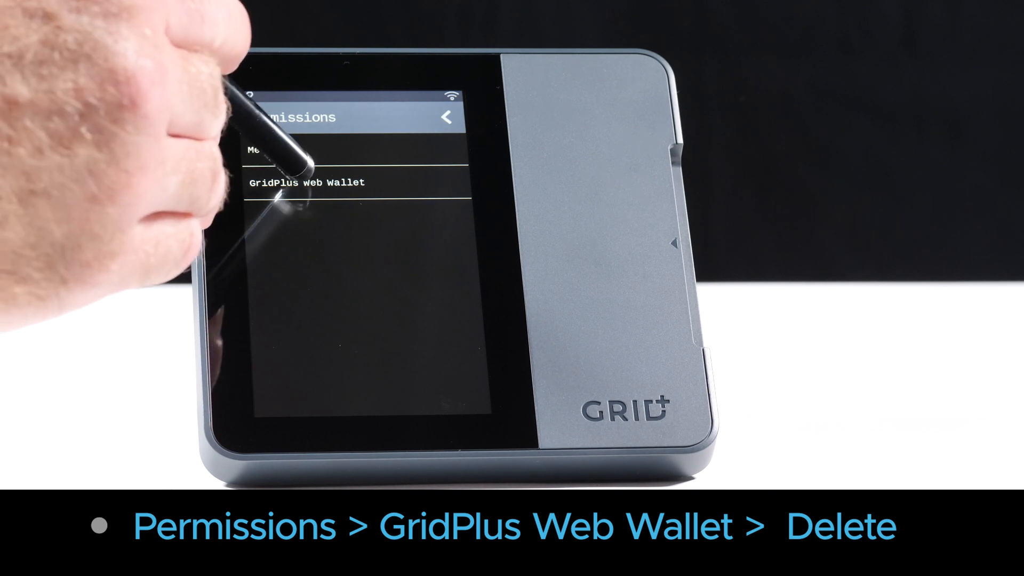
{"action": "left_click", "coordinate": [305, 183]}
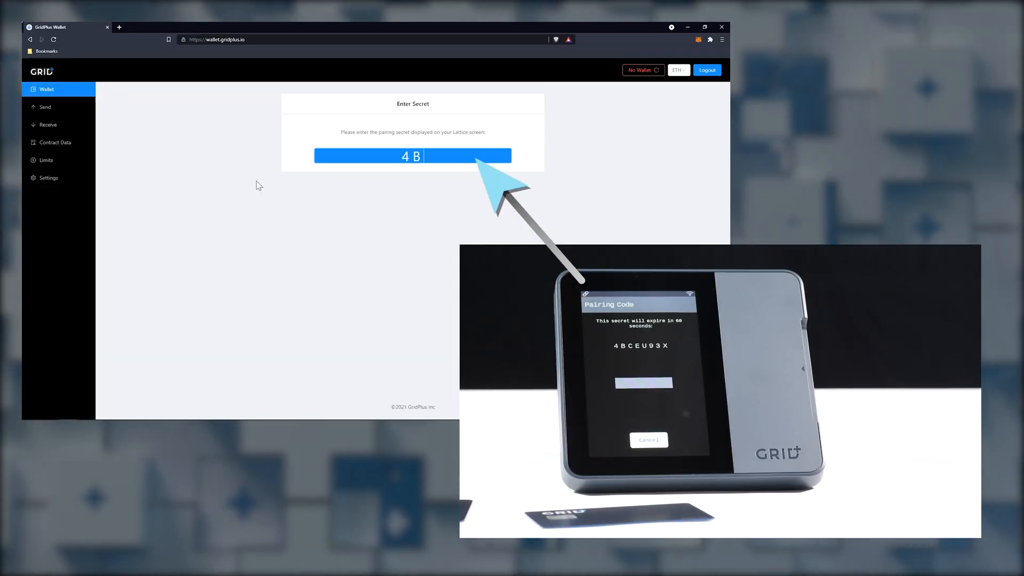
Type the Lattice1 pairing code into the Enter Secret box
{"action": "type", "text": "CEU"}
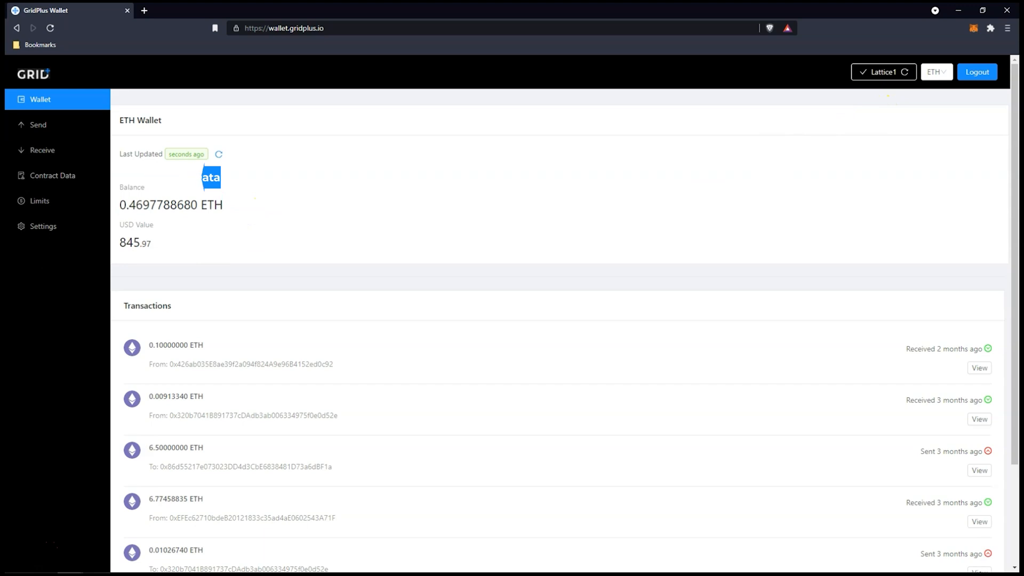
Install the latest UniSwap Pack from Contract Data and approve it on the Lattice1
{"action": "left_click", "coordinate": [53, 176]}
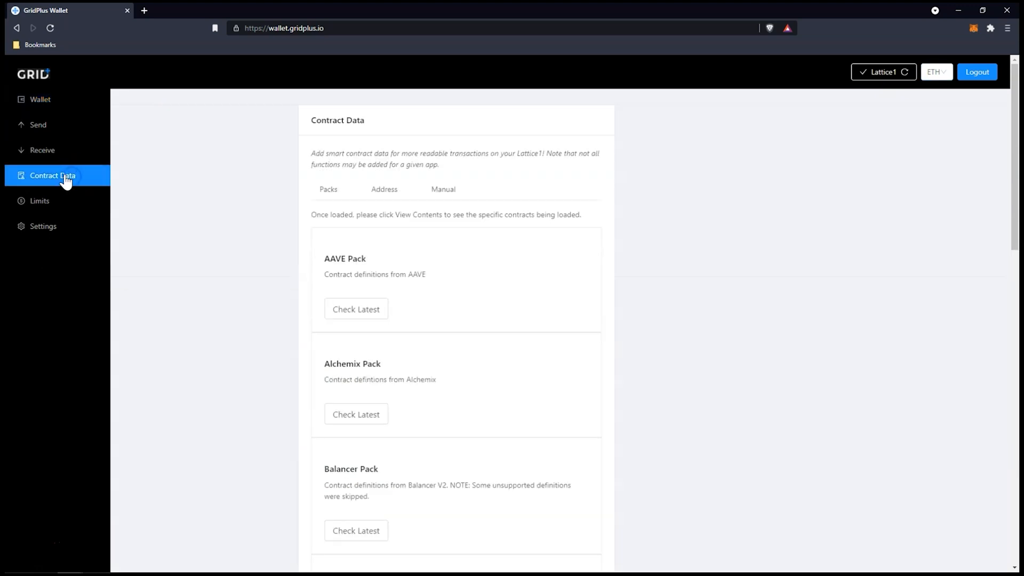
{"action": "scroll", "scroll_direction": "down", "scroll_amount": 3}
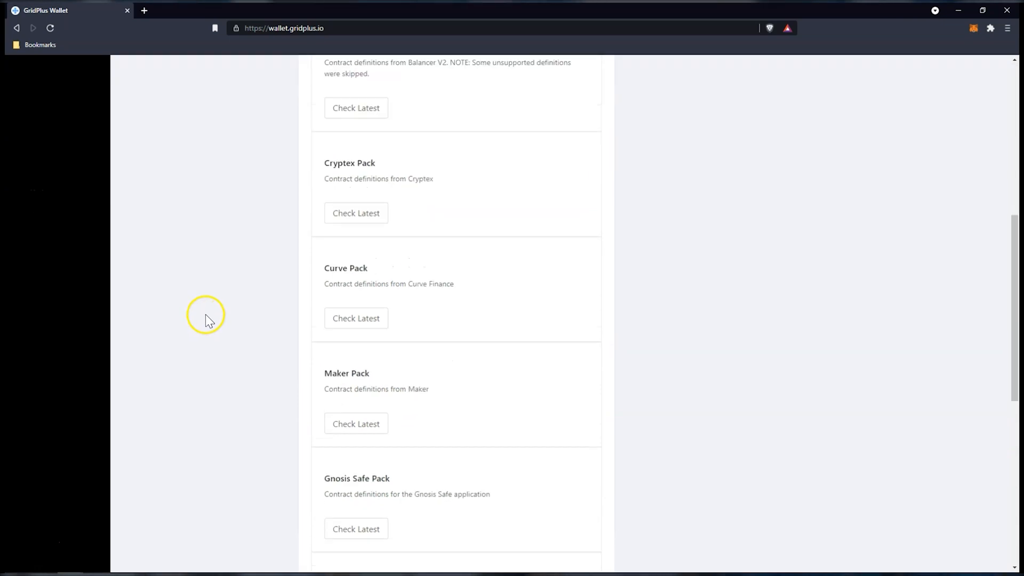
{"action": "scroll", "scroll_direction": "down", "scroll_amount": 3}
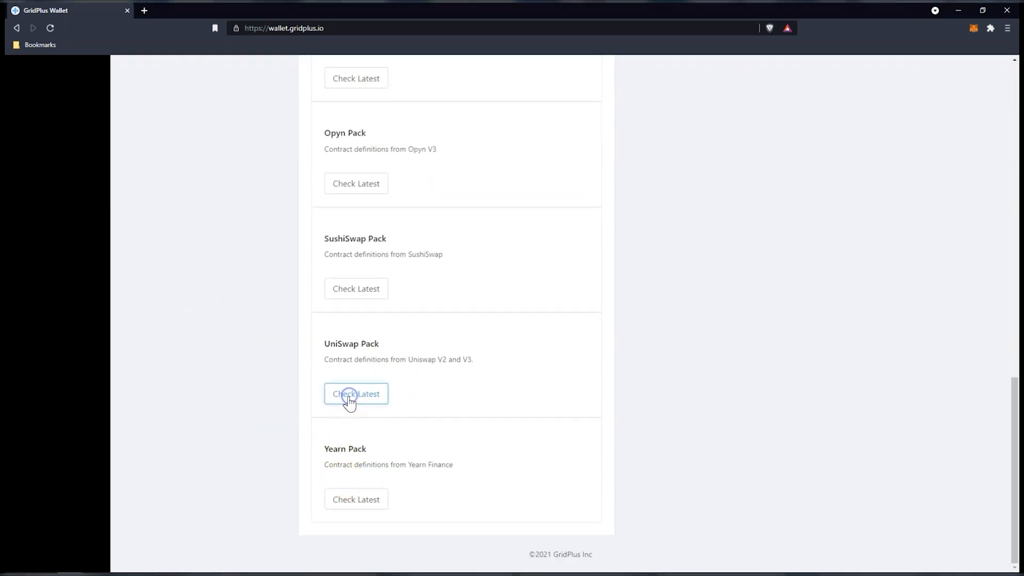
{"action": "left_click", "coordinate": [356, 393]}
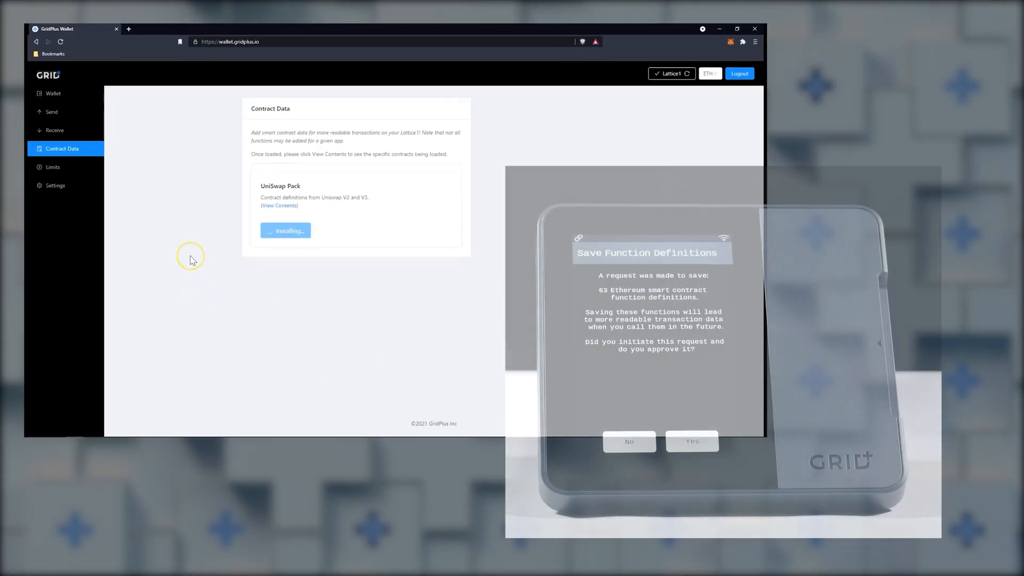
{"action": "left_click", "coordinate": [692, 442]}
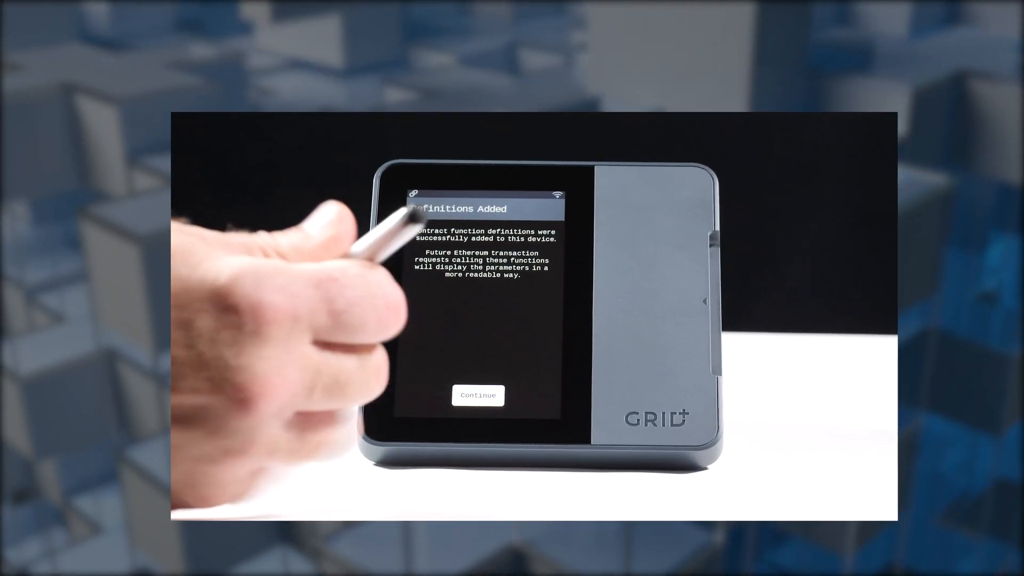
{"action": "left_click", "coordinate": [478, 395]}
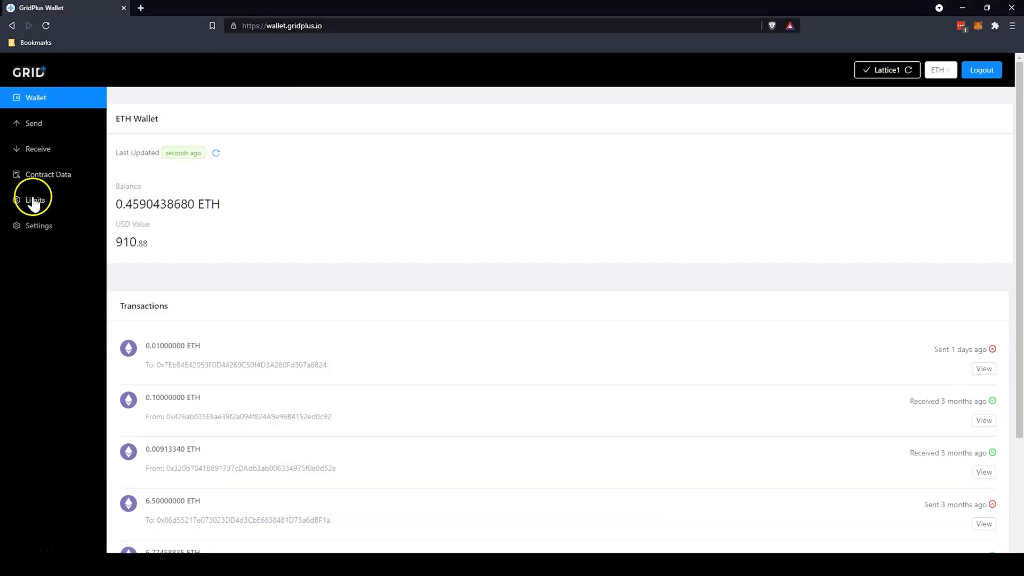
Open Limits and select the ETH Spending Limit amount field
{"action": "left_click", "coordinate": [34, 200]}
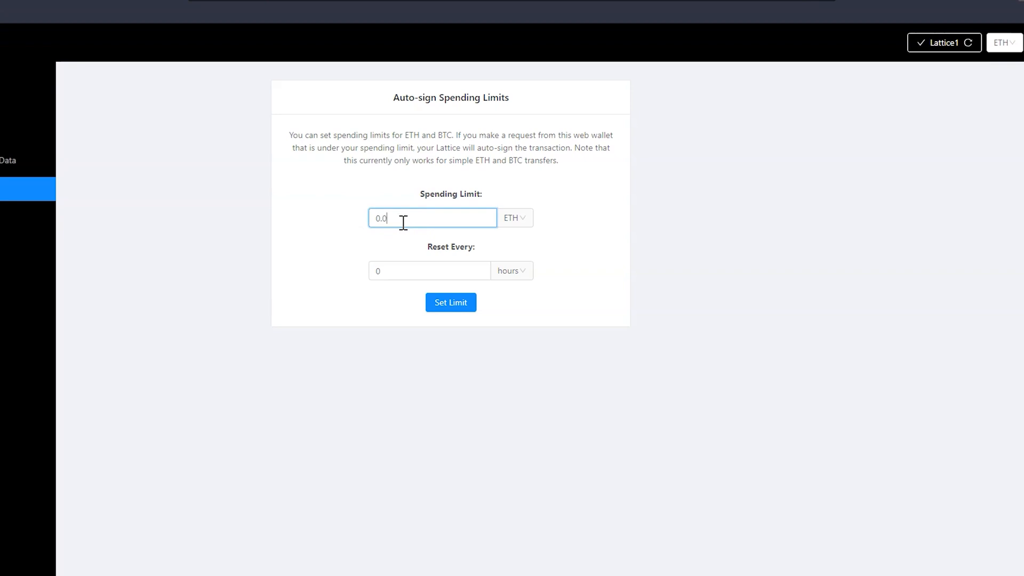
{"action": "left_click", "coordinate": [38, 226]}
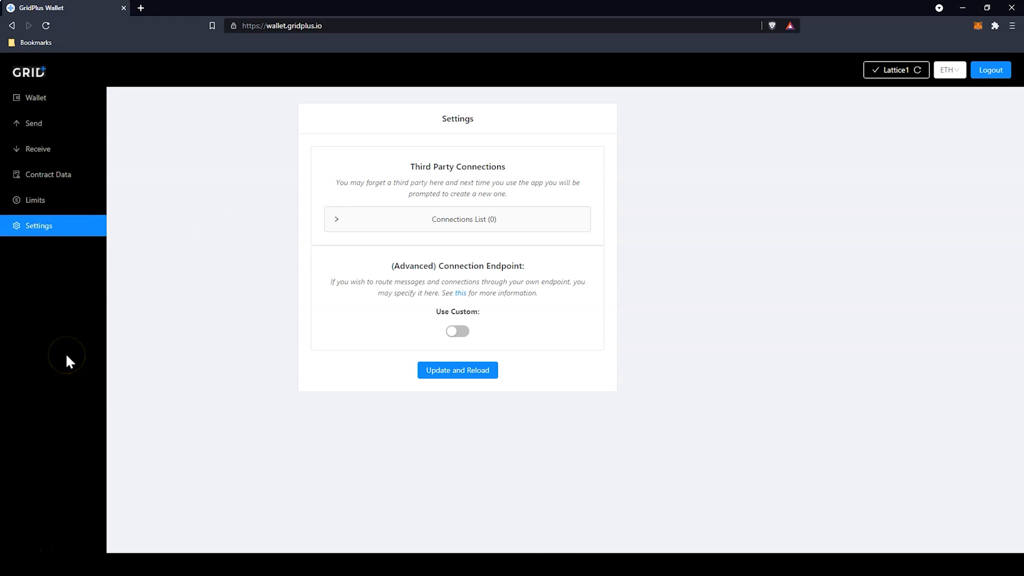
{"action": "mouse_move", "coordinate": [69, 362]}
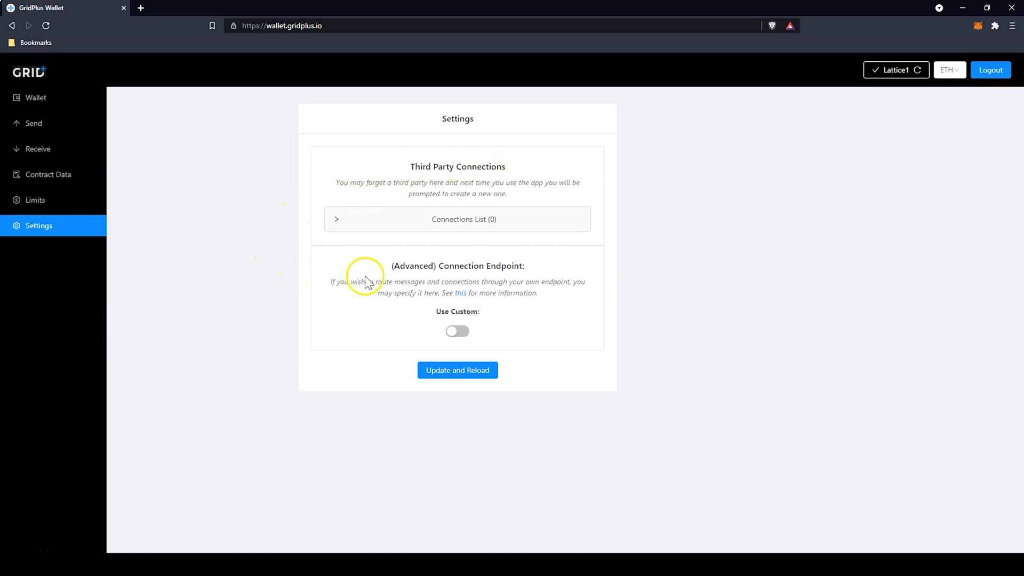
{"action": "mouse_move", "coordinate": [576, 302]}
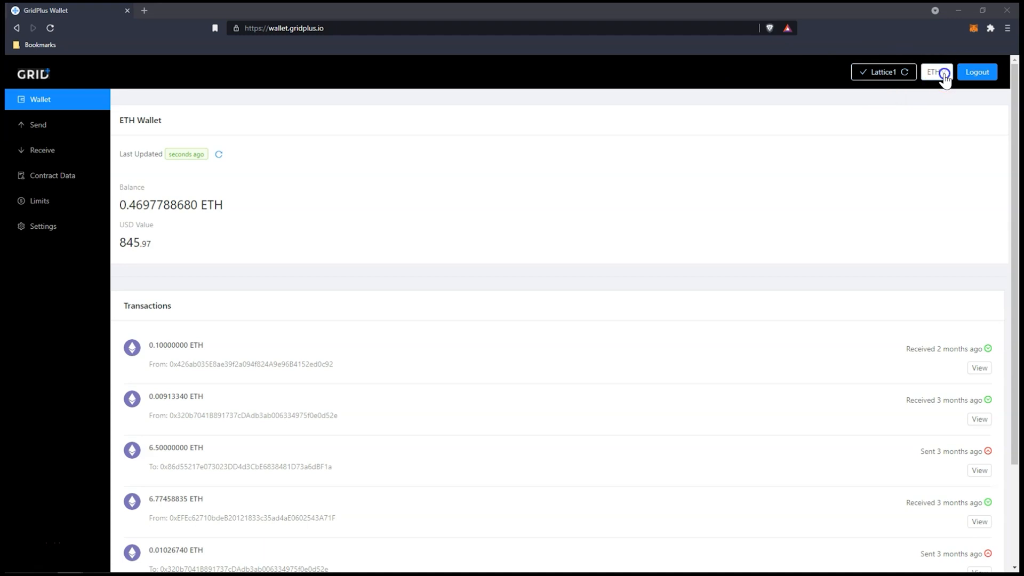
Copy the MetaMask account address, then refresh the Lattice1 wallet data
{"action": "left_click", "coordinate": [937, 72]}
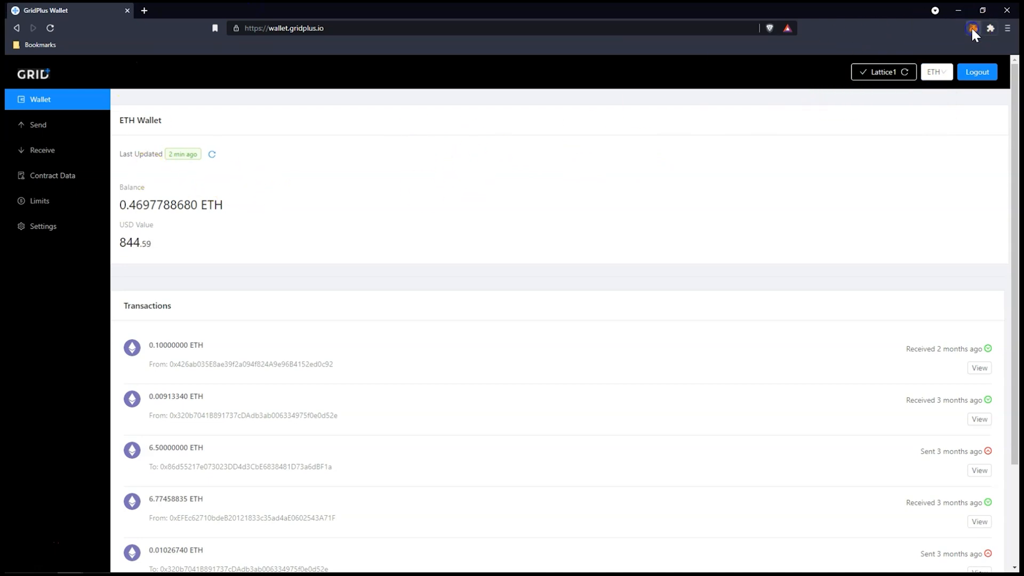
{"action": "left_click", "coordinate": [971, 28]}
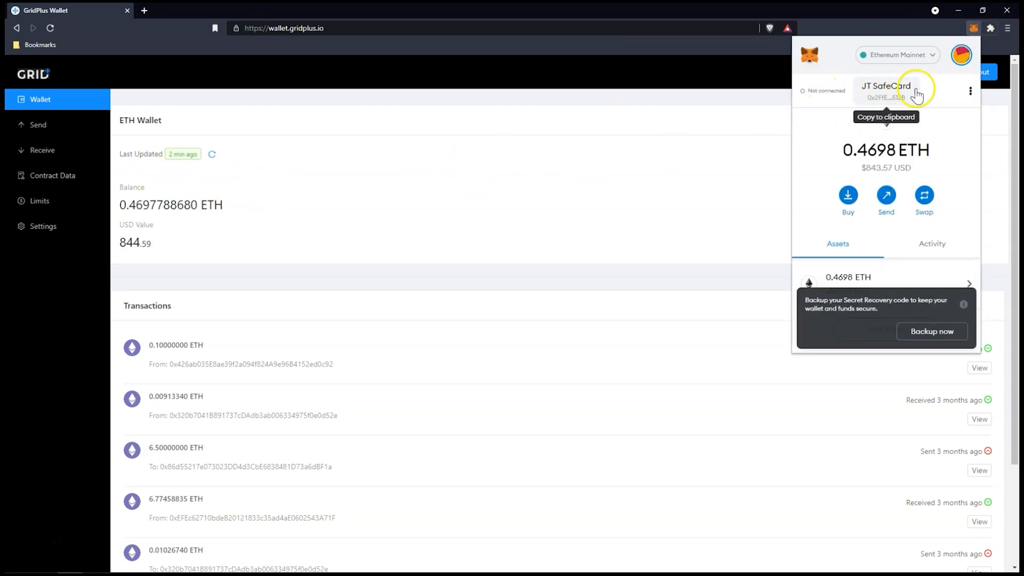
{"action": "left_click", "coordinate": [968, 90]}
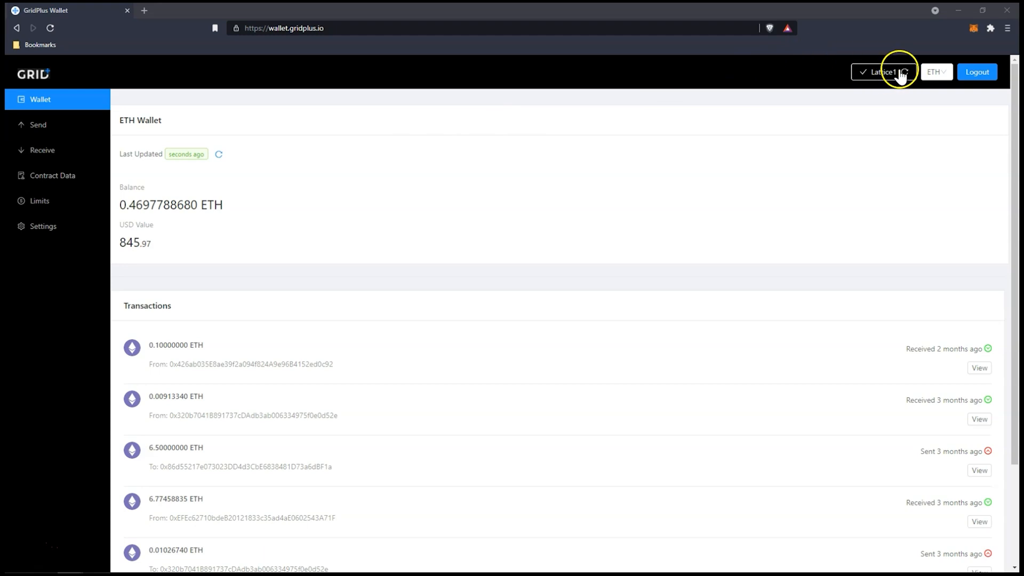
{"action": "left_click", "coordinate": [937, 72]}
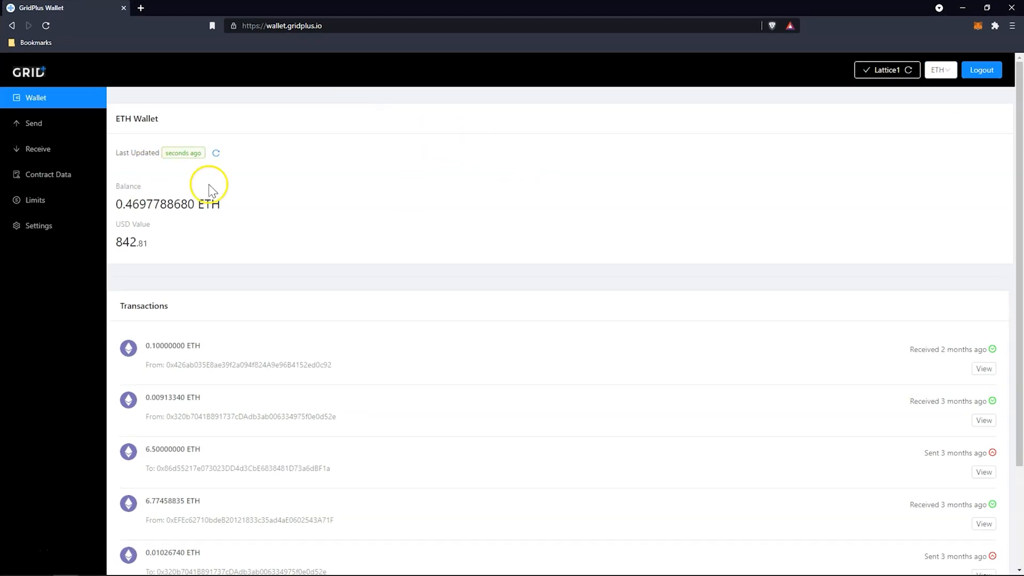
{"action": "left_click", "coordinate": [34, 123]}
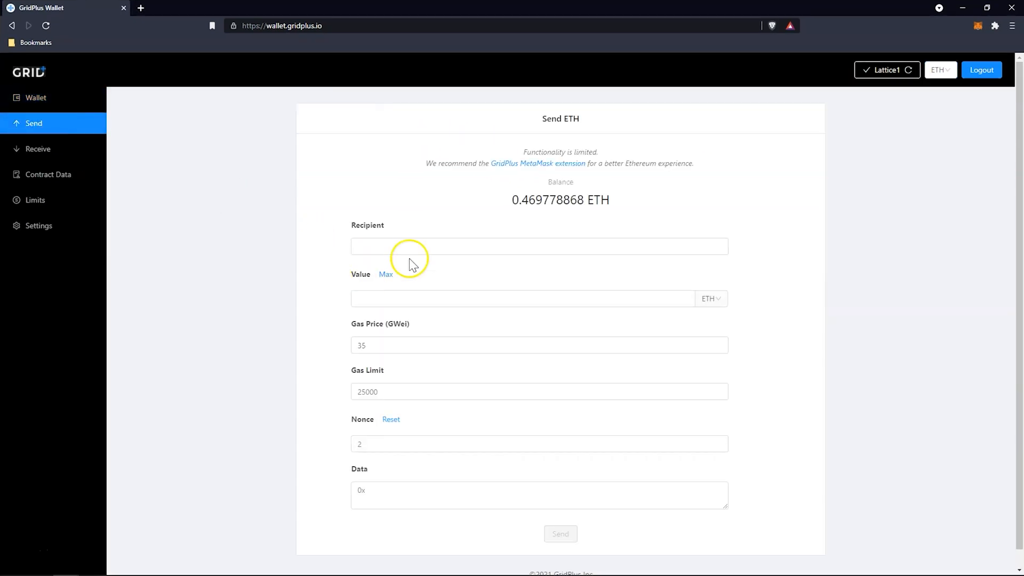
{"action": "type", "text": "jtnichol.eth"}
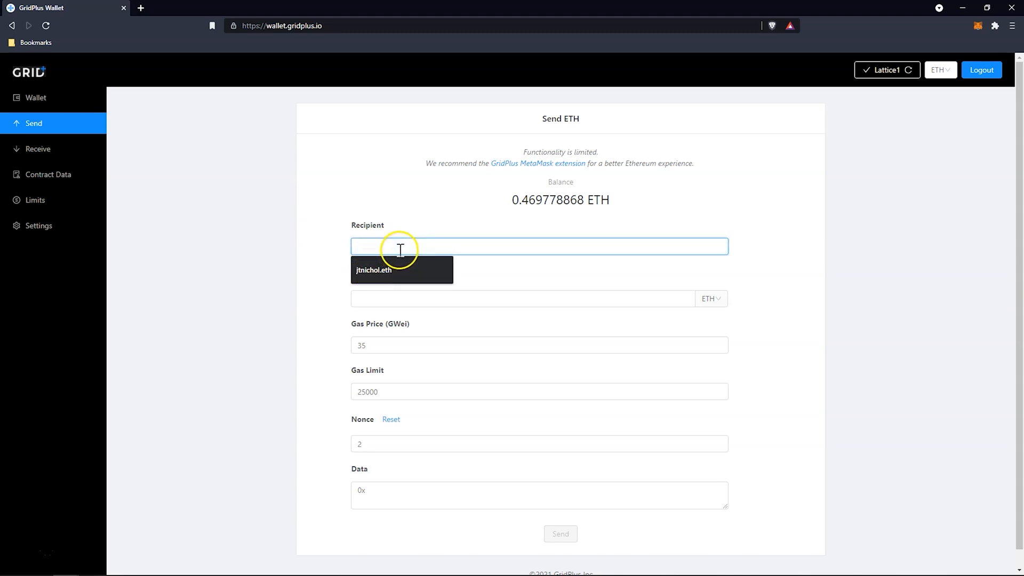
{"action": "left_click", "coordinate": [374, 270]}
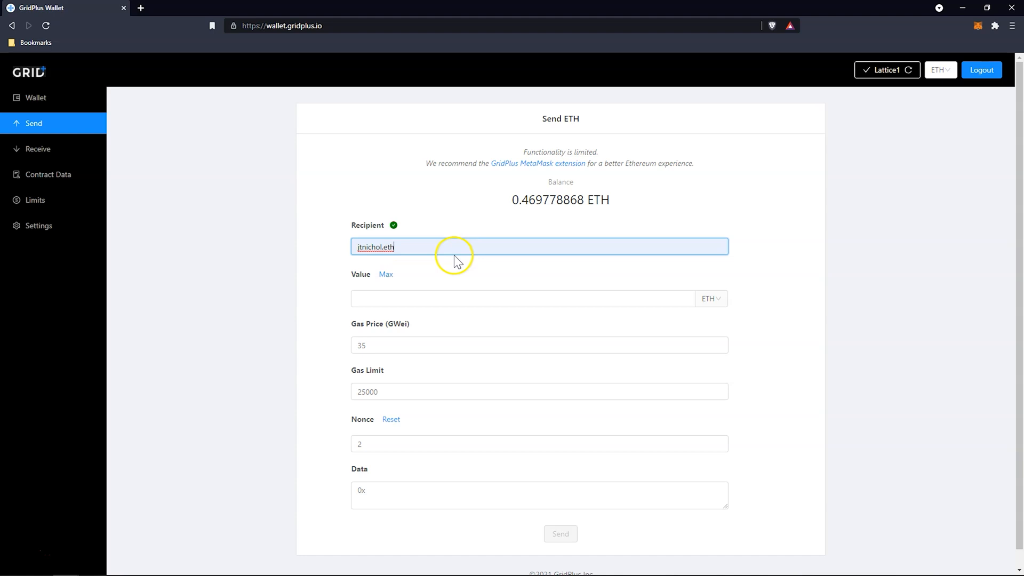
{"action": "type", "text": "0.01"}
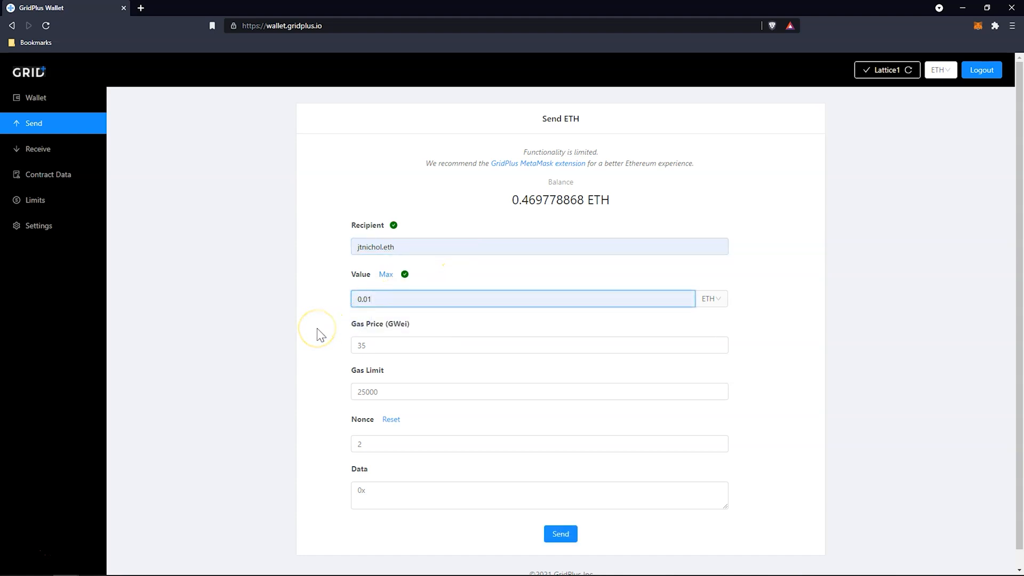
{"action": "left_click", "coordinate": [523, 494]}
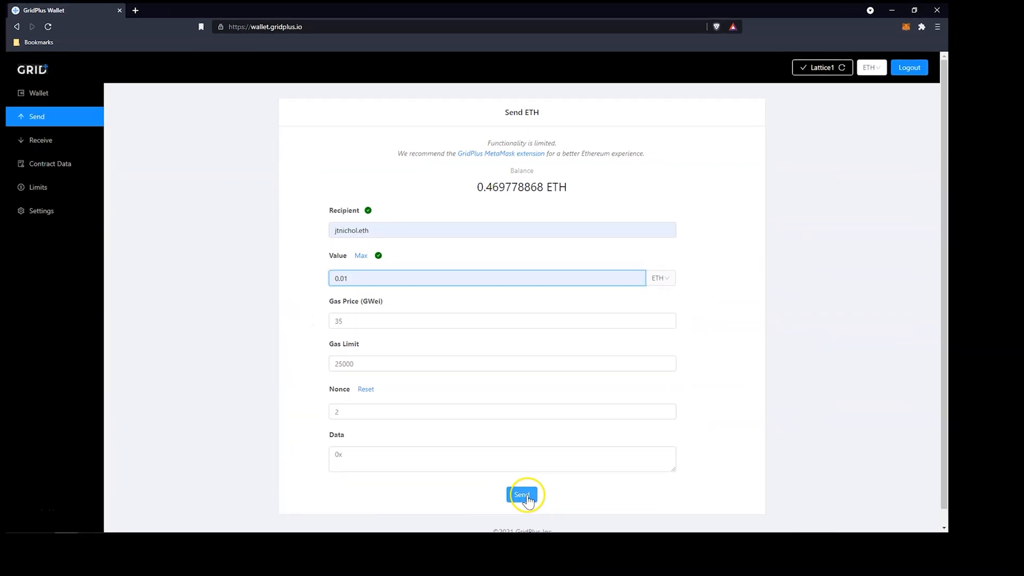
{"action": "left_click", "coordinate": [522, 494]}
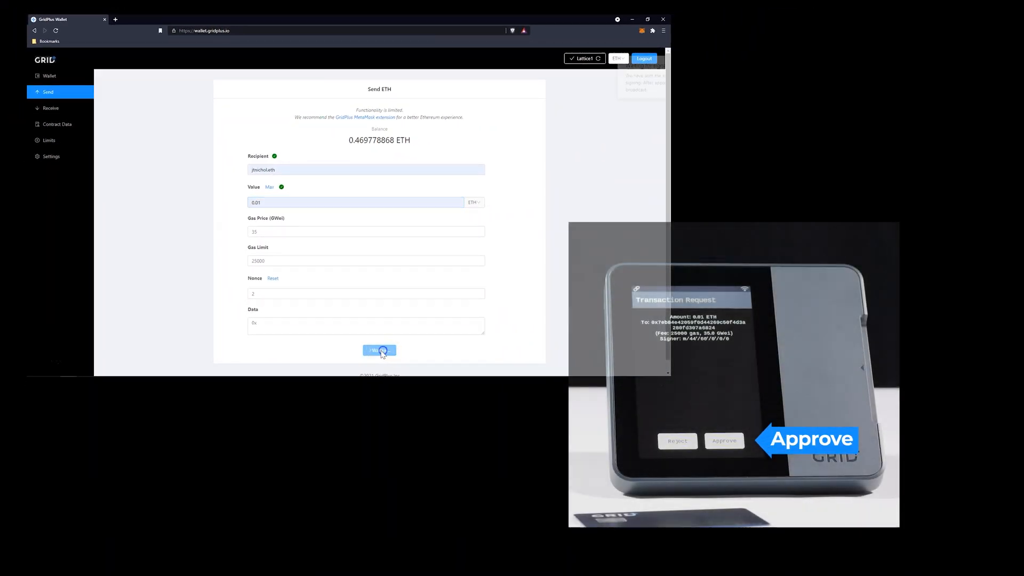
{"action": "left_click", "coordinate": [379, 350]}
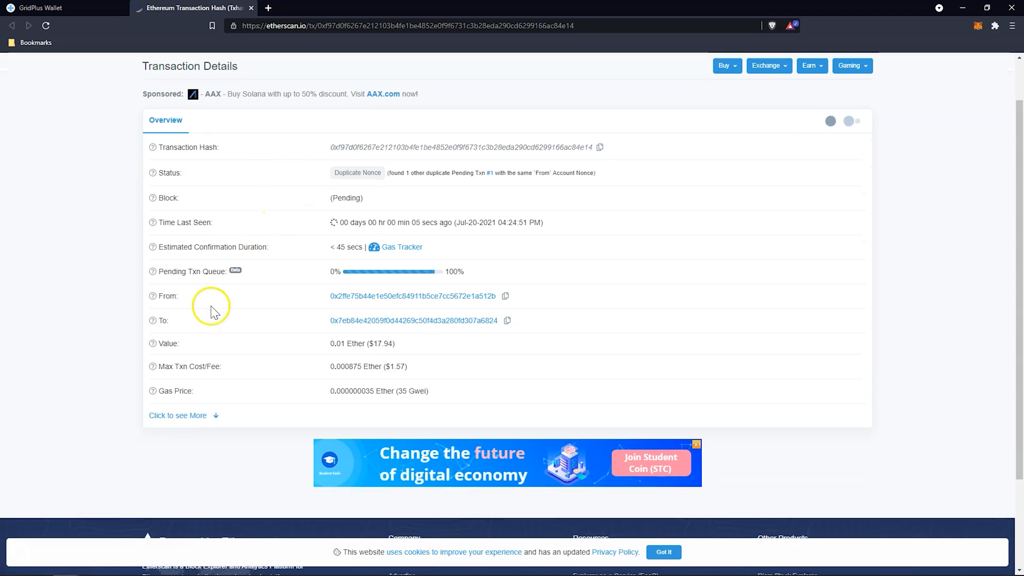
Open the pending 0.01 ETH transaction's details on Etherscan
{"action": "double_click", "coordinate": [361, 343]}
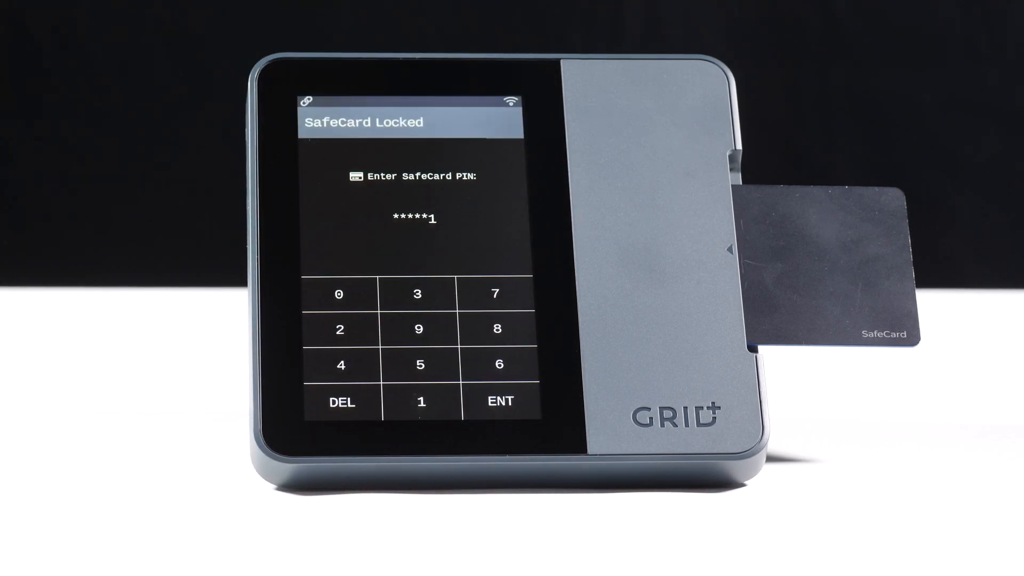
Enter the SafeCard PIN on the Lattice1 keypad to unlock it
{"action": "left_click", "coordinate": [499, 400]}
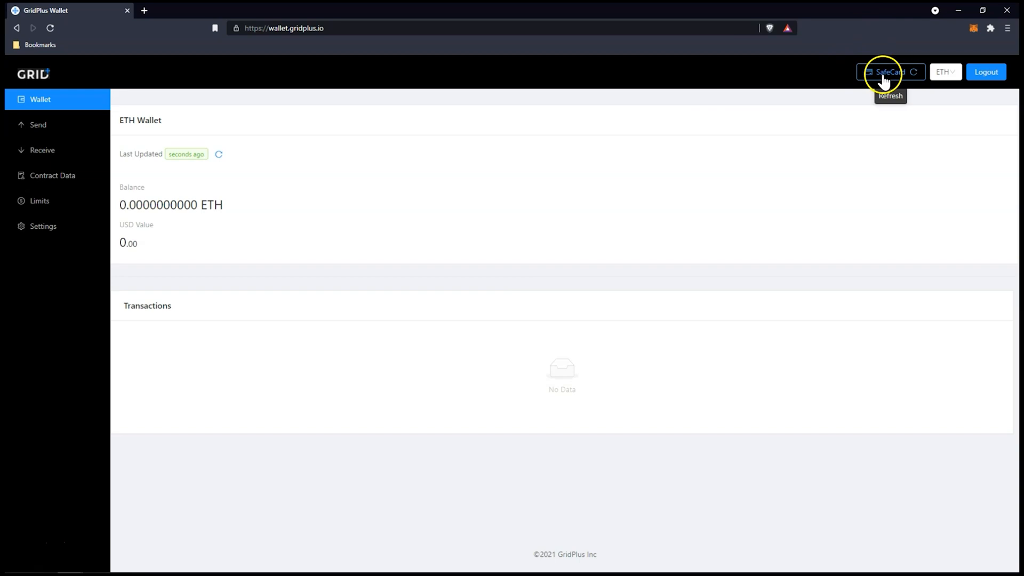
{"action": "mouse_move", "coordinate": [424, 189]}
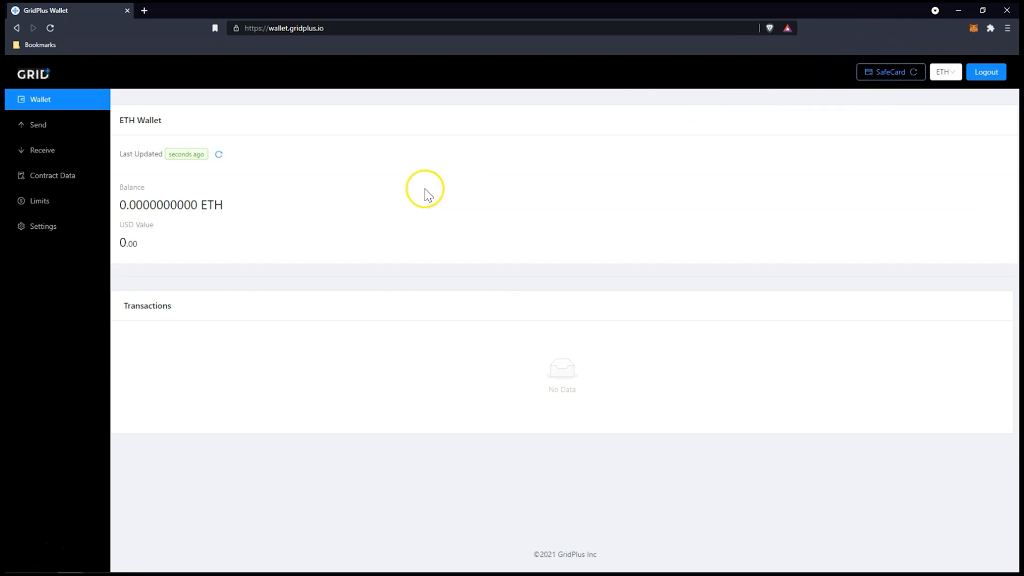